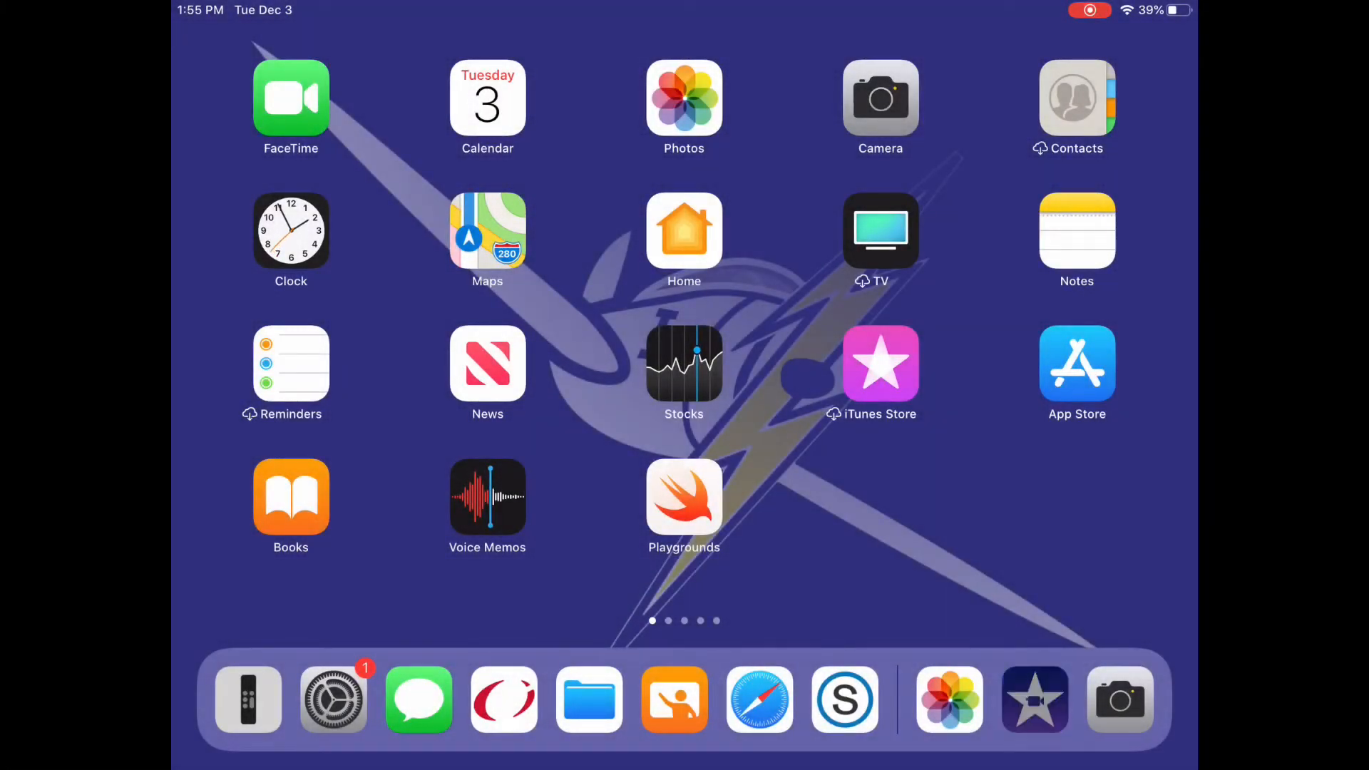
Launch iMovie from the Dock and begin a new project, reaching the movie-or-trailer choice
click(1034, 699)
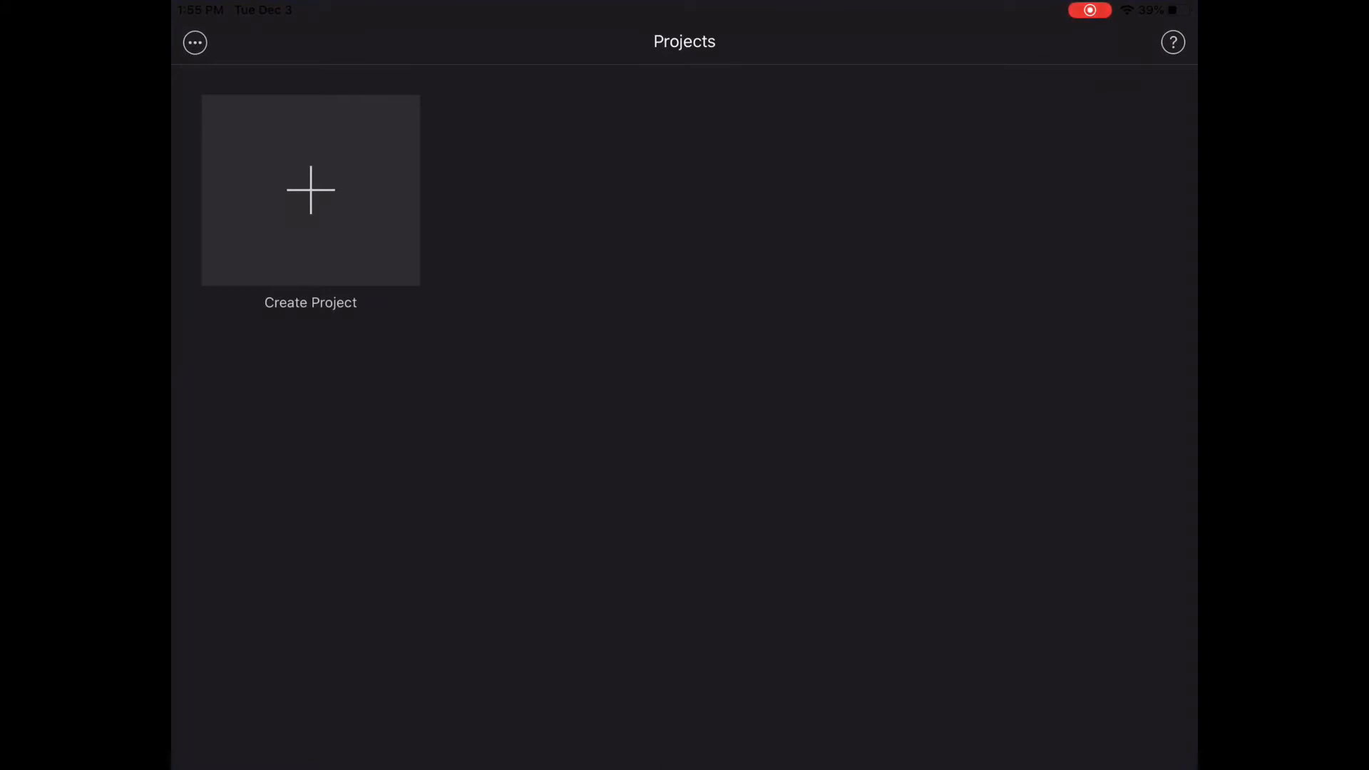
click(309, 190)
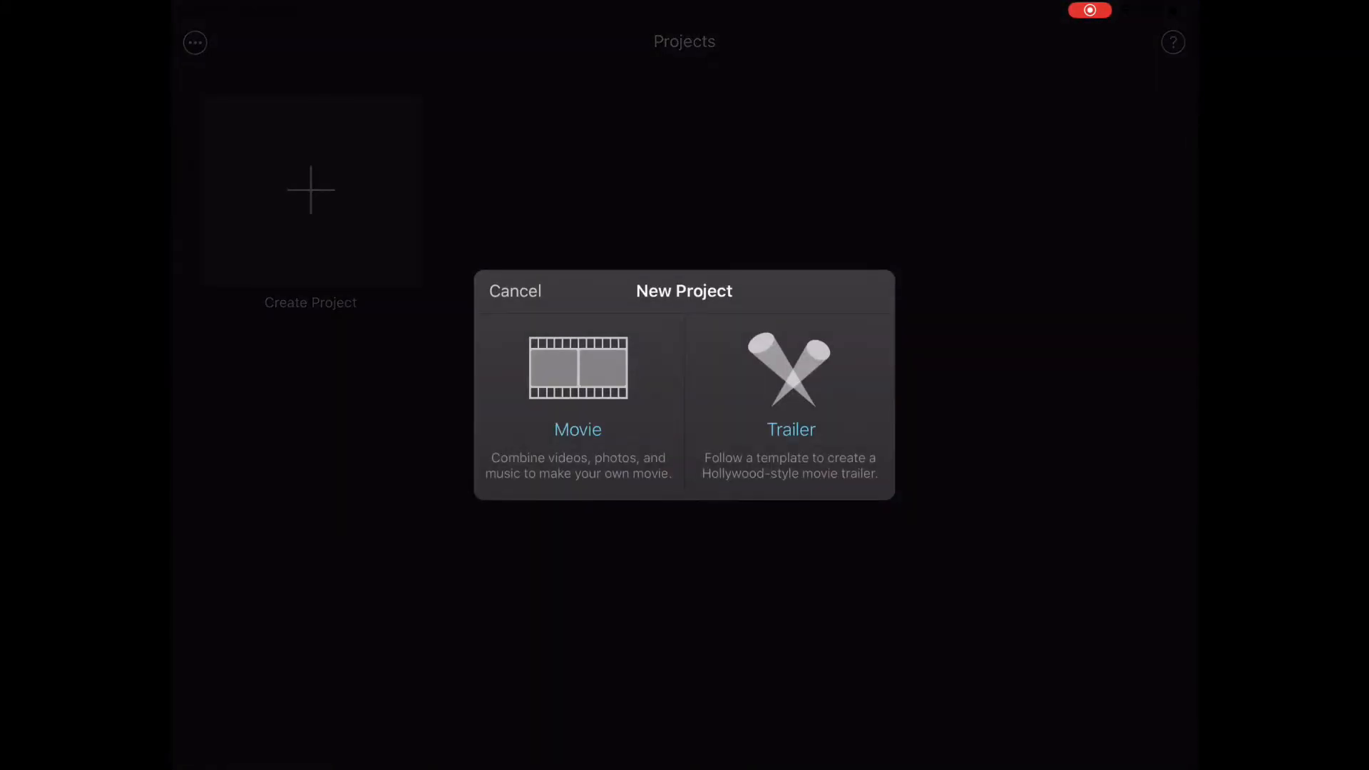
Create a regular movie, My Movie 1, from the work-life balance illustration and notebook-and-pen photo
click(577, 383)
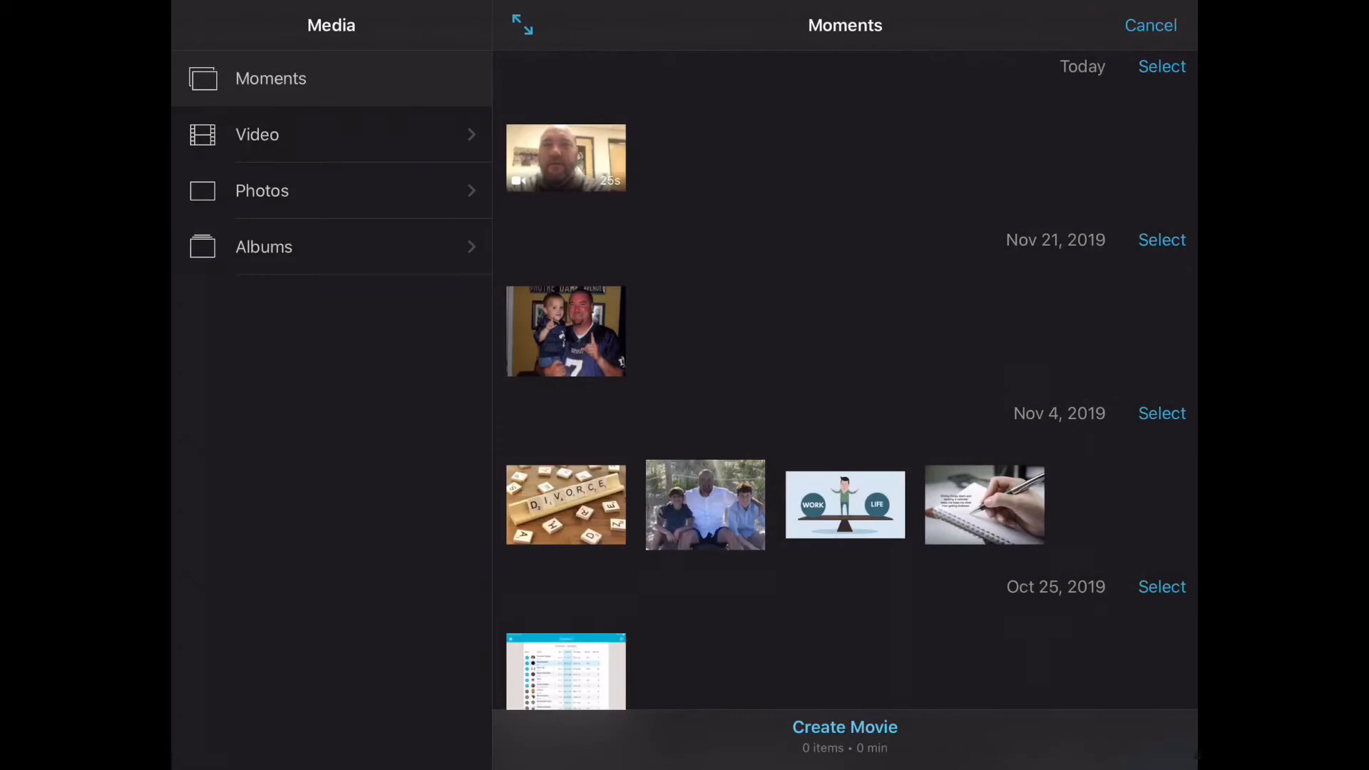
click(844, 503)
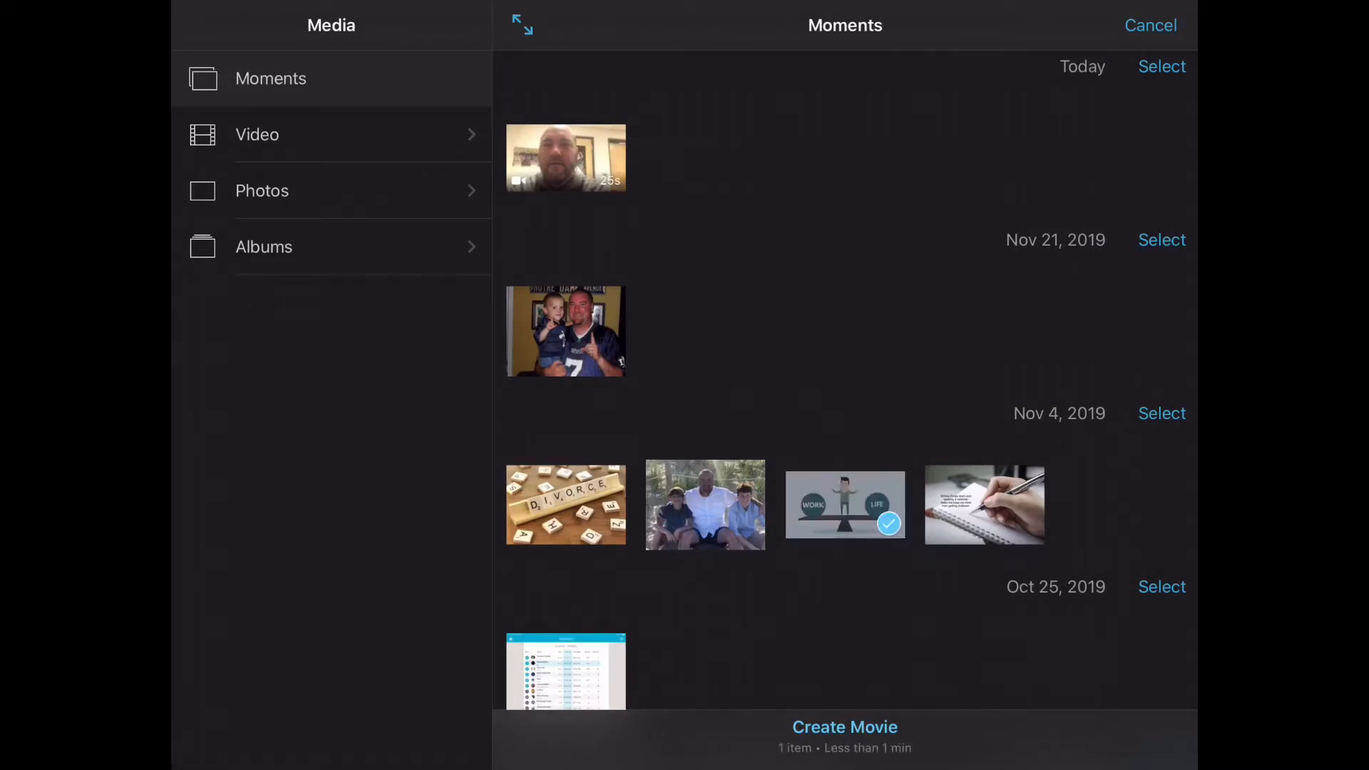
click(983, 505)
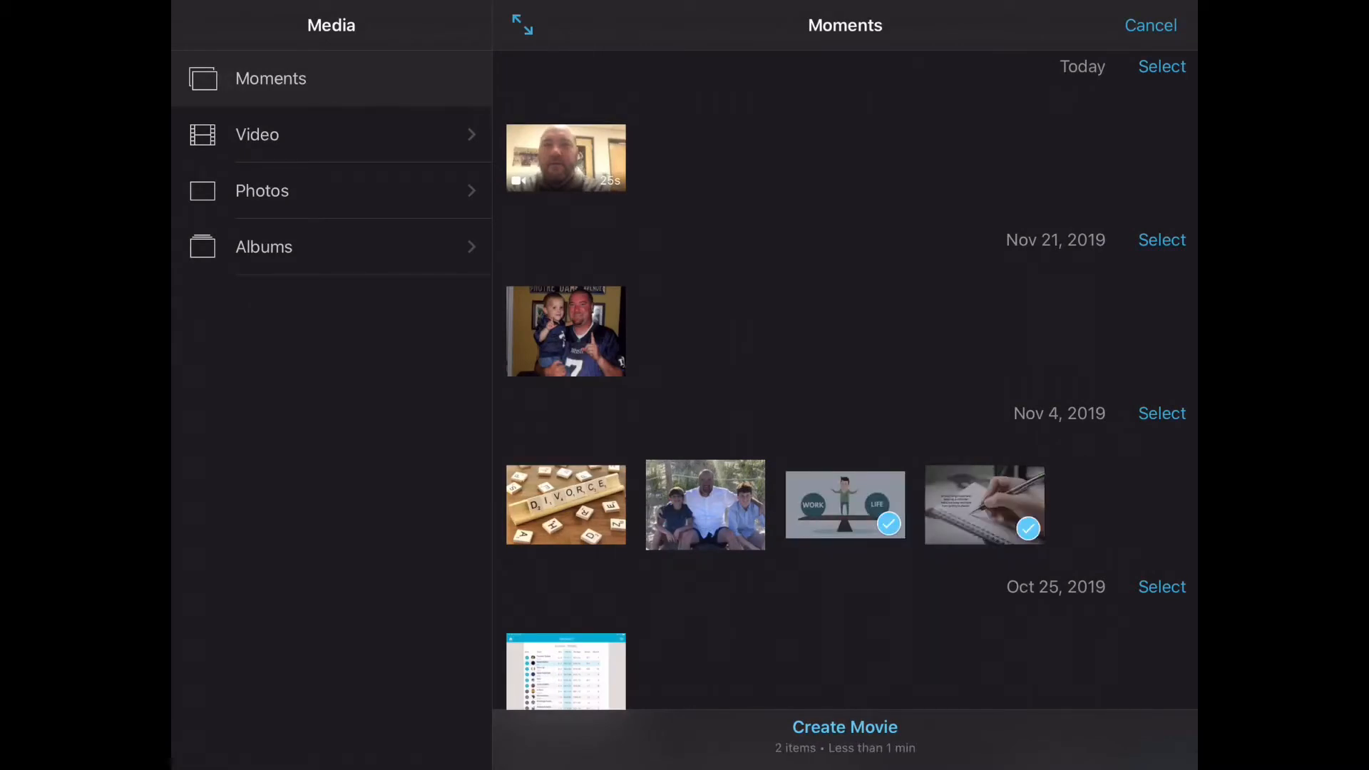
click(844, 727)
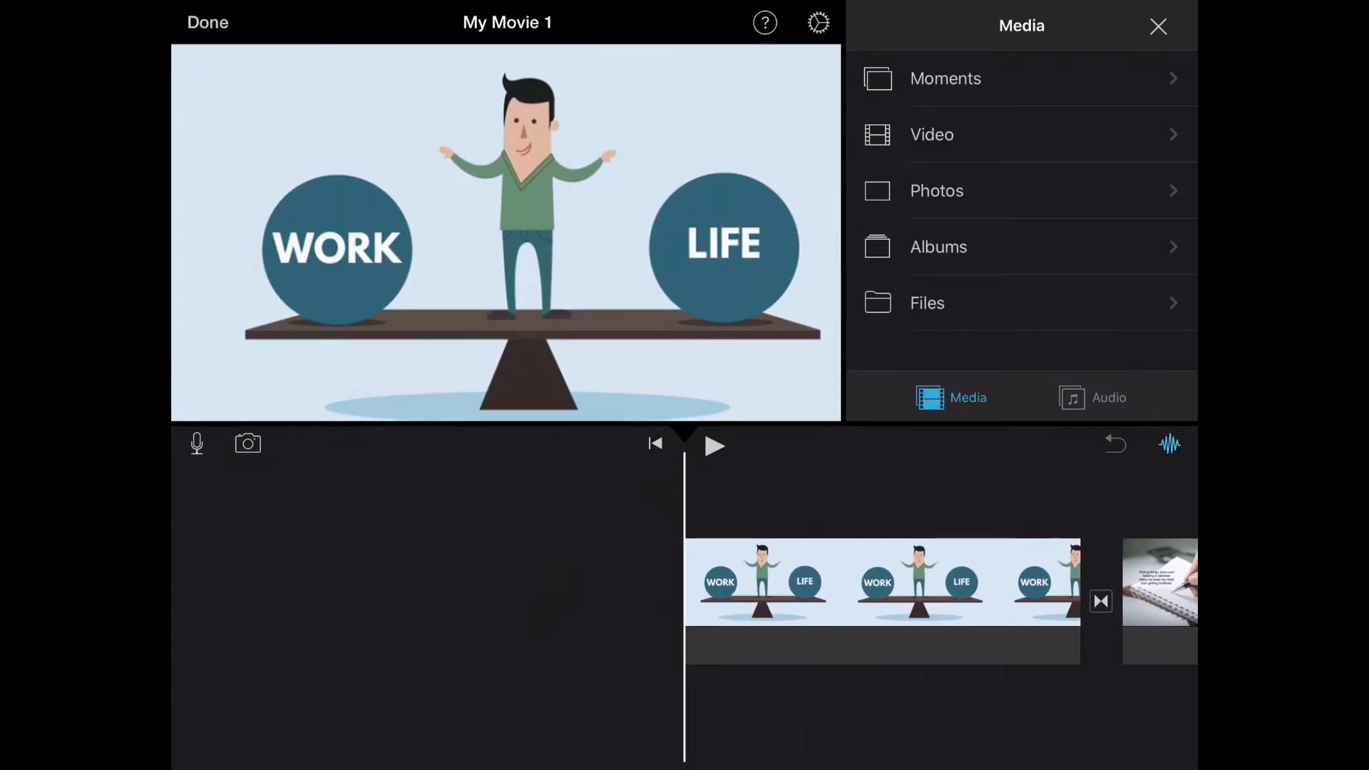
Add the recently added talking-head clip over the photos as a Picture in Picture overlay
click(931, 134)
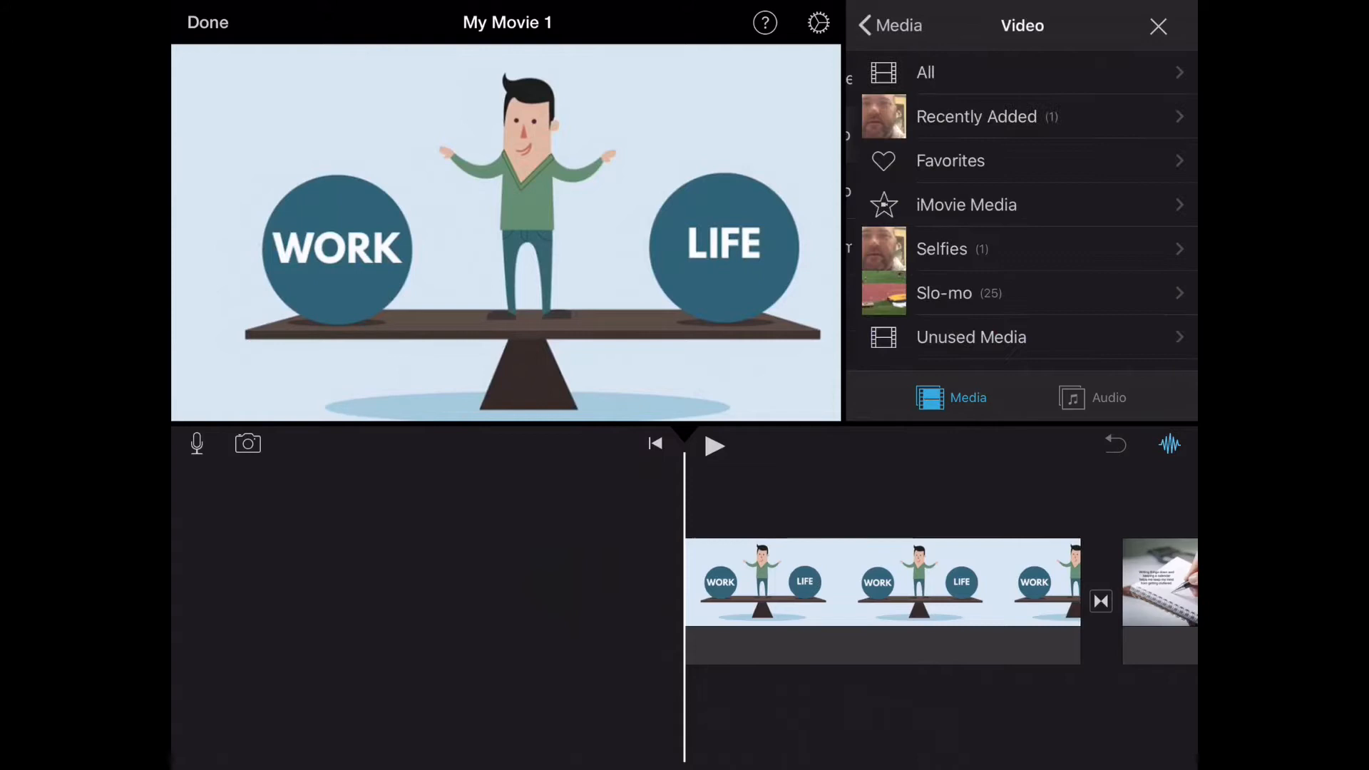
click(975, 116)
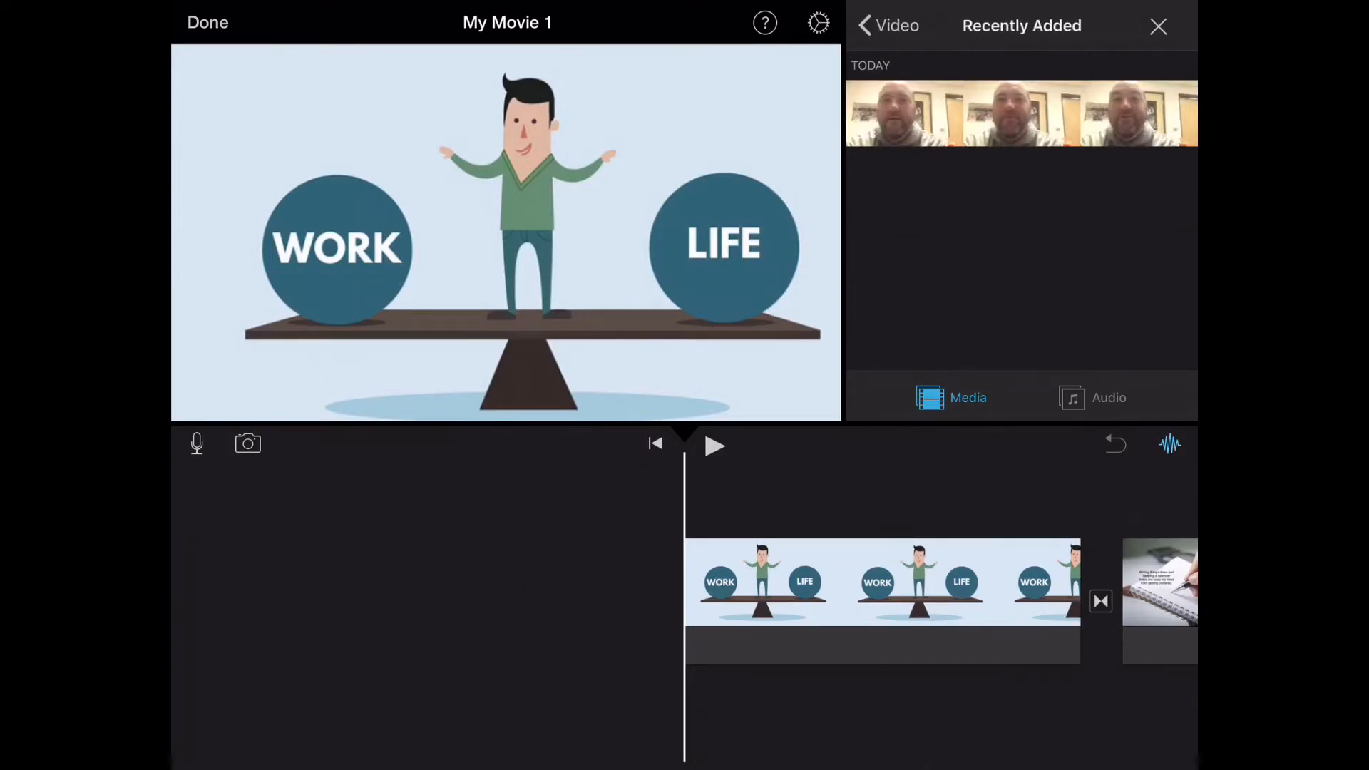
click(1021, 111)
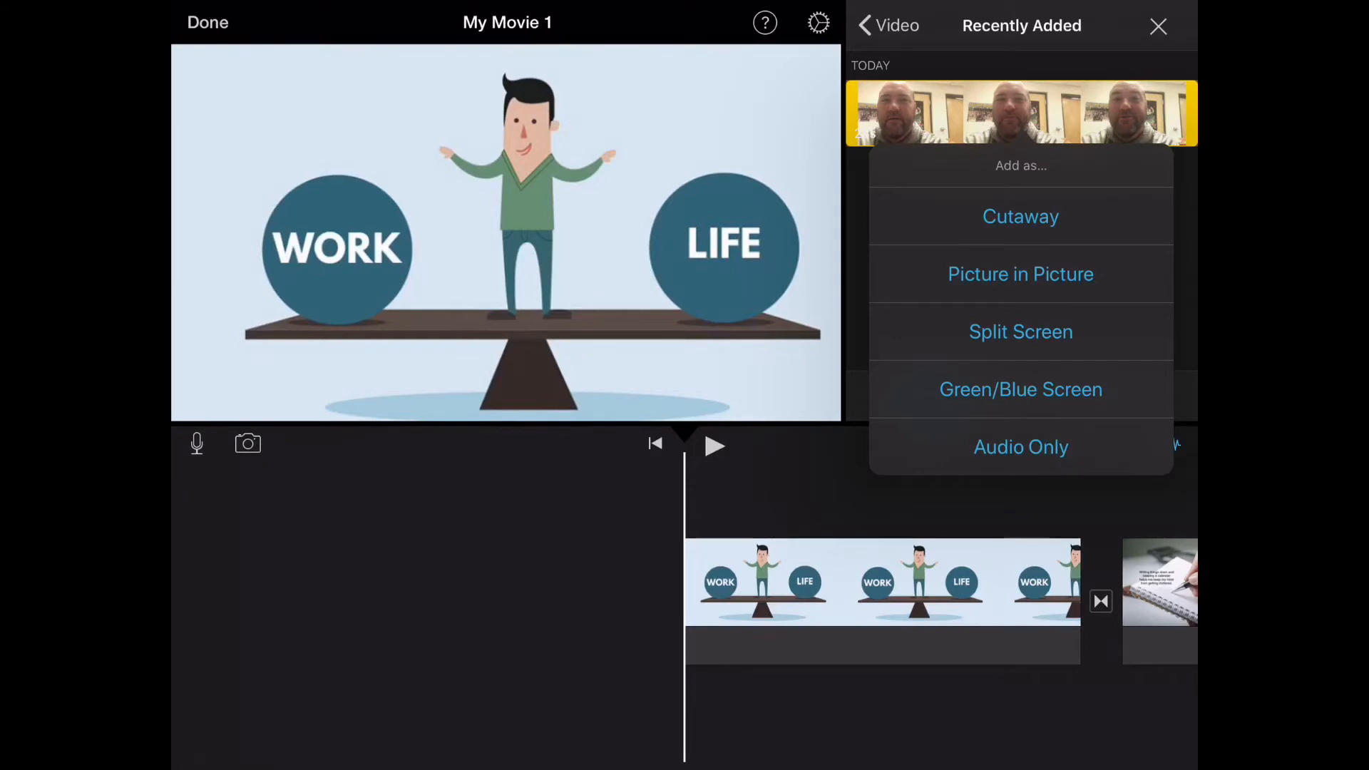
click(1020, 217)
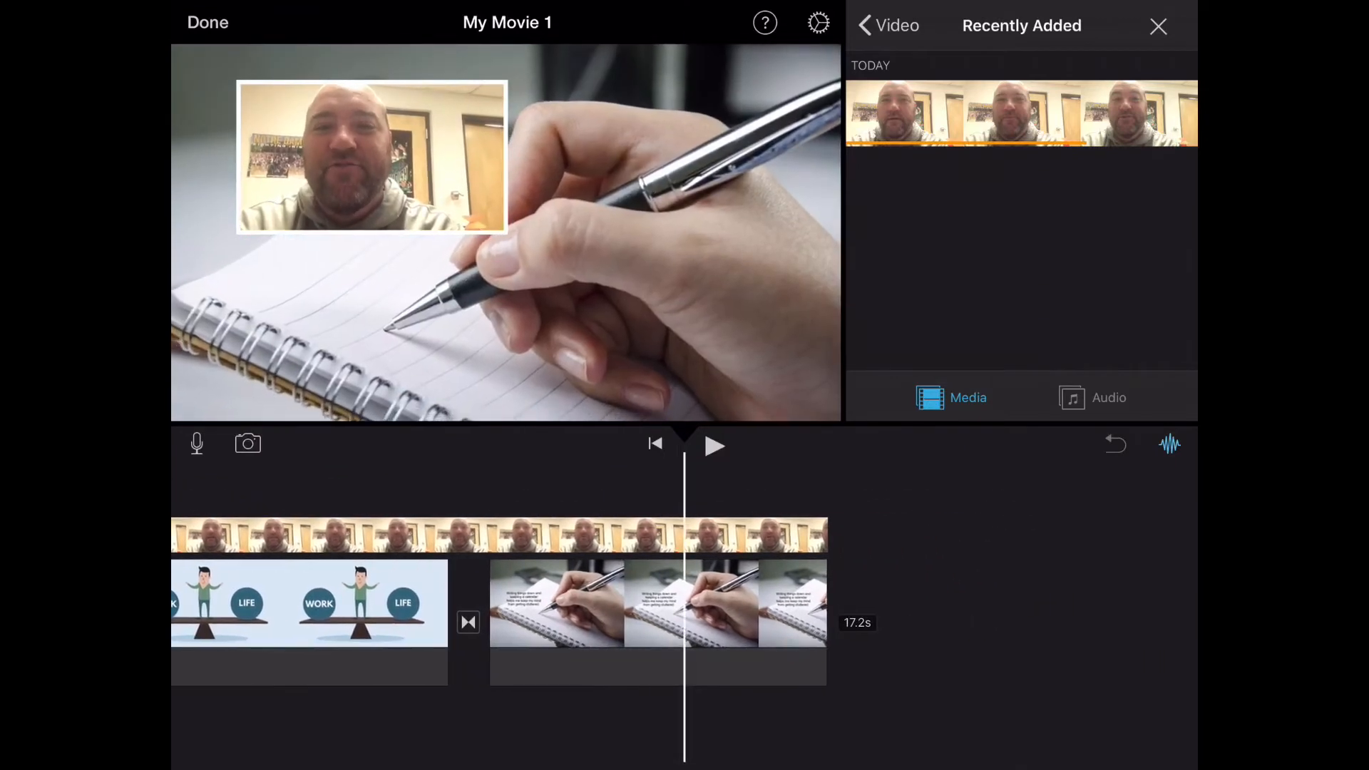
Select the talking-head overlay clip in the timeline to show its inspector with volume muted
click(657, 602)
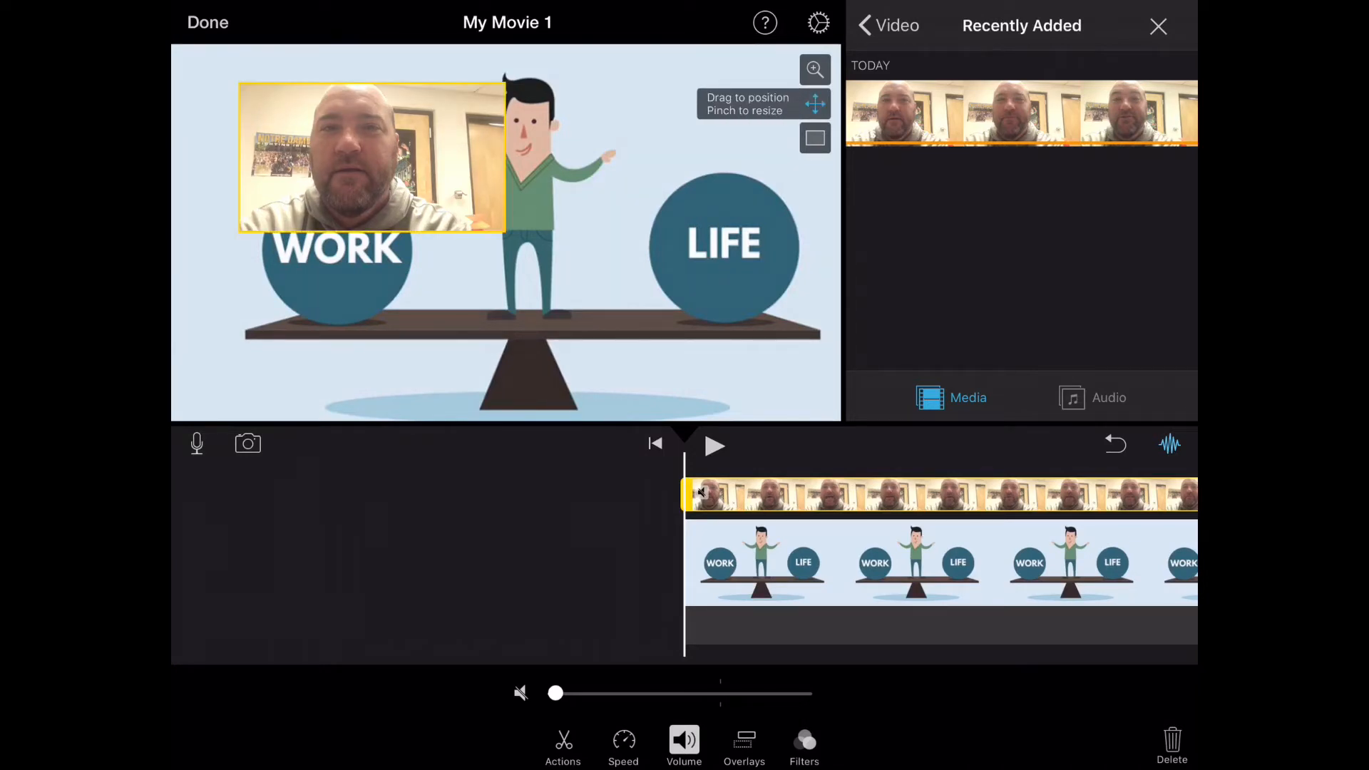
Drag the picture-in-picture window to the lower-right corner and reselect the overlay clip
drag(370, 157, 748, 349)
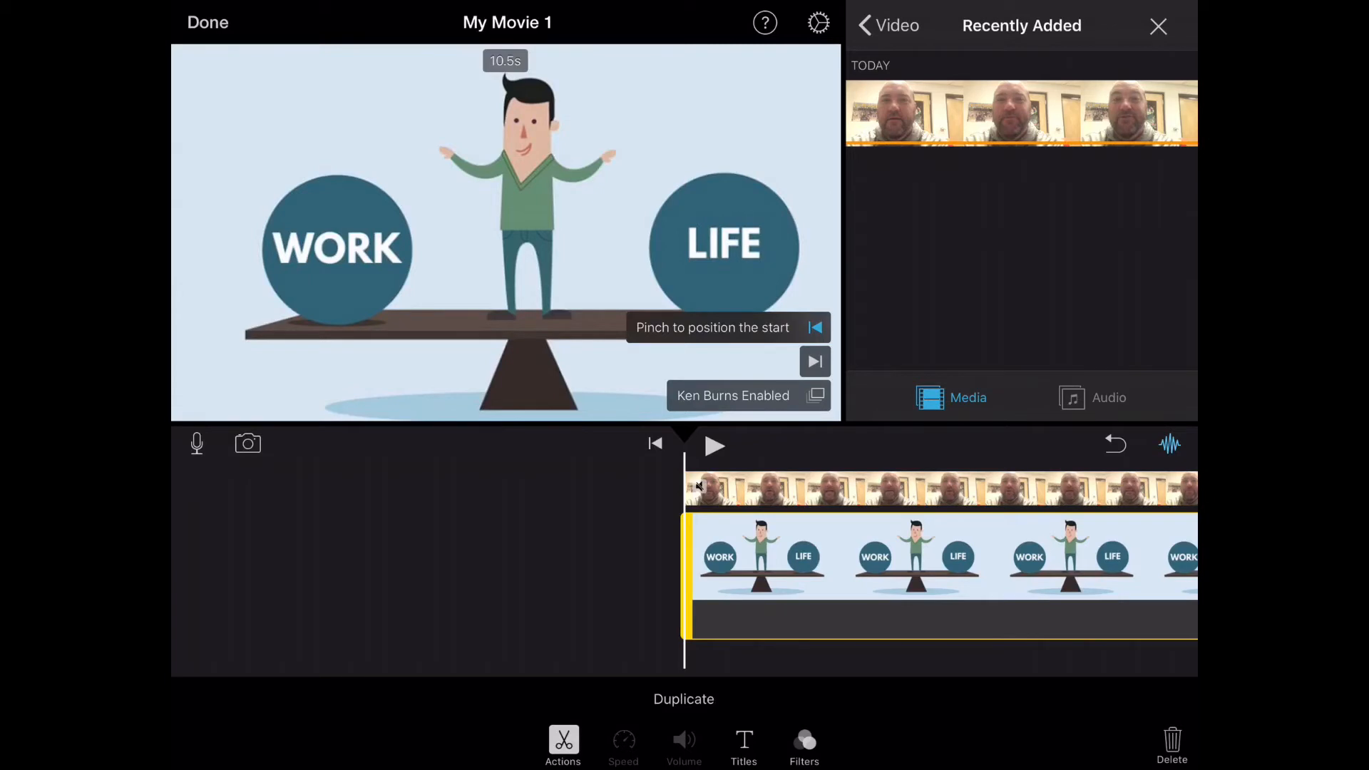
click(715, 445)
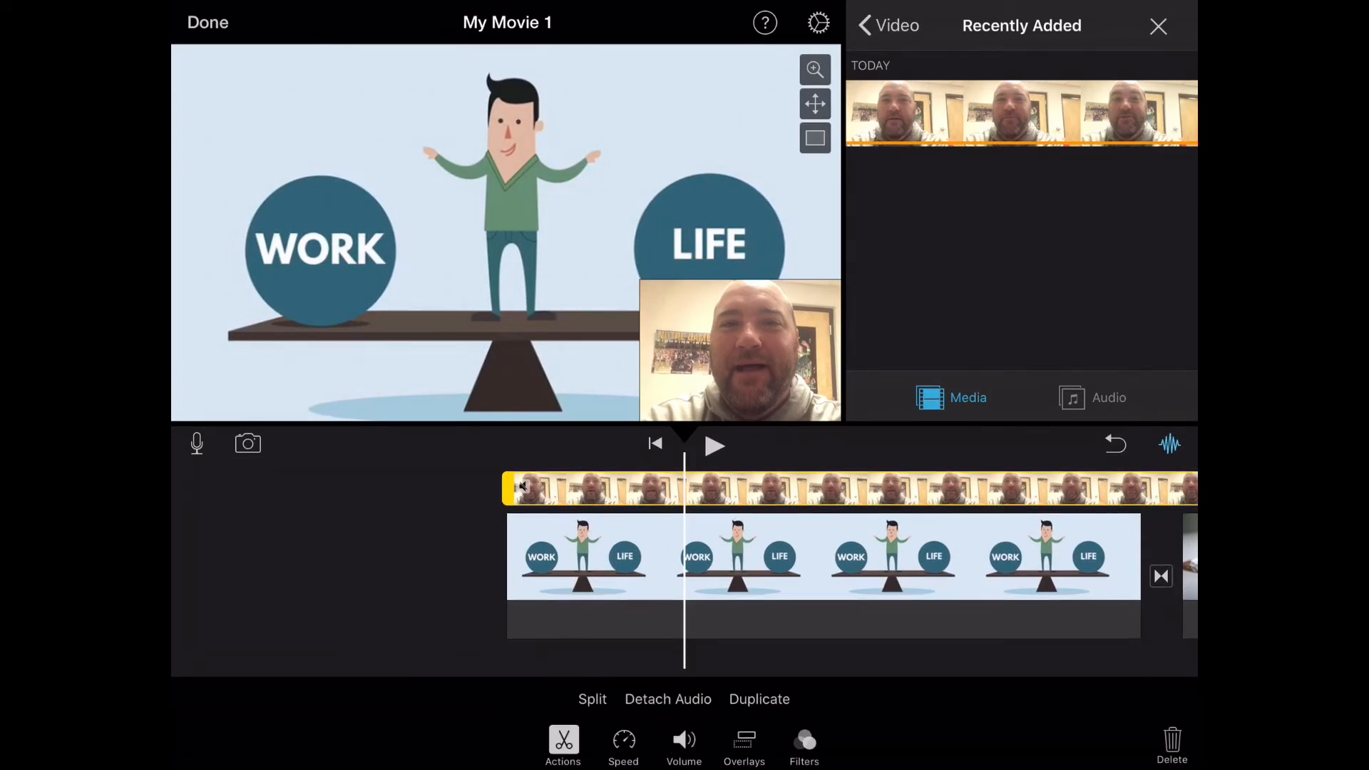
Raise the overlay clip's volume to 140% and play the movie back
click(683, 744)
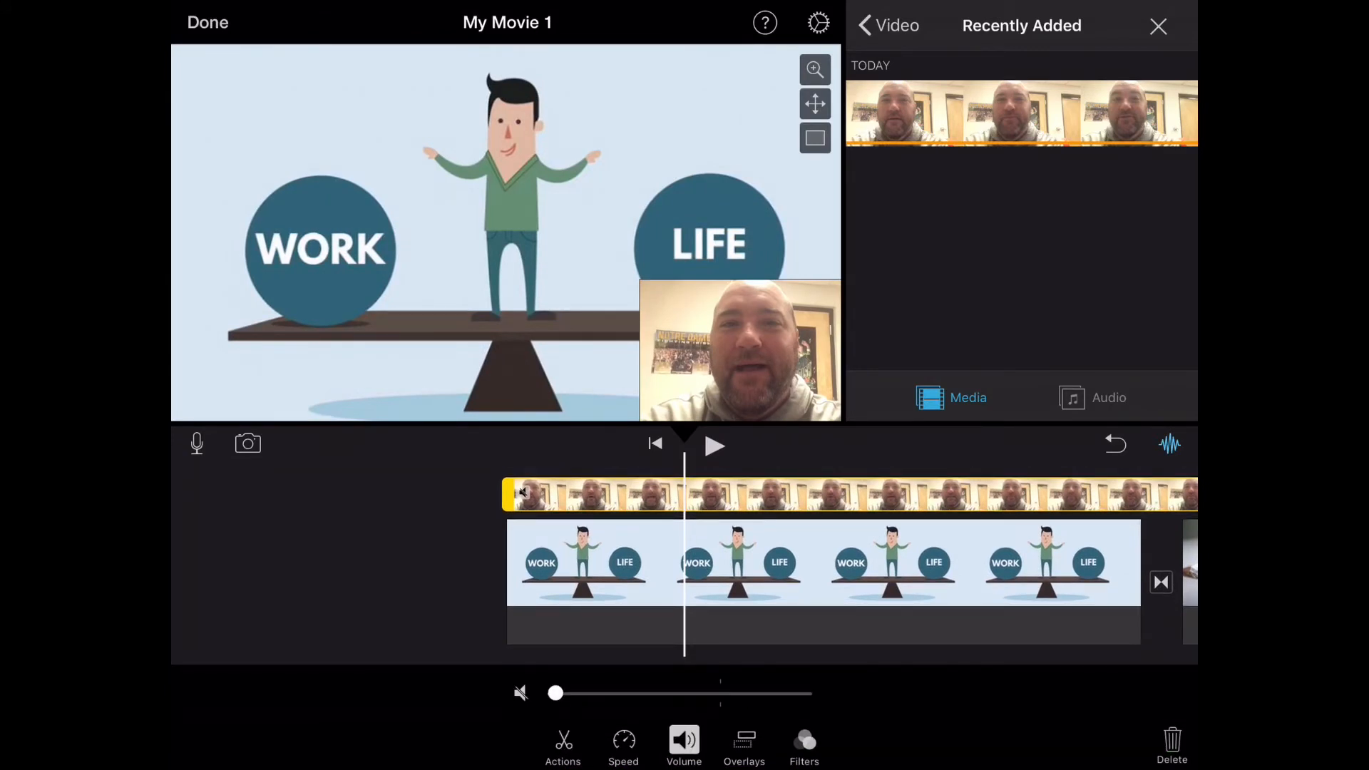
drag(556, 693, 741, 693)
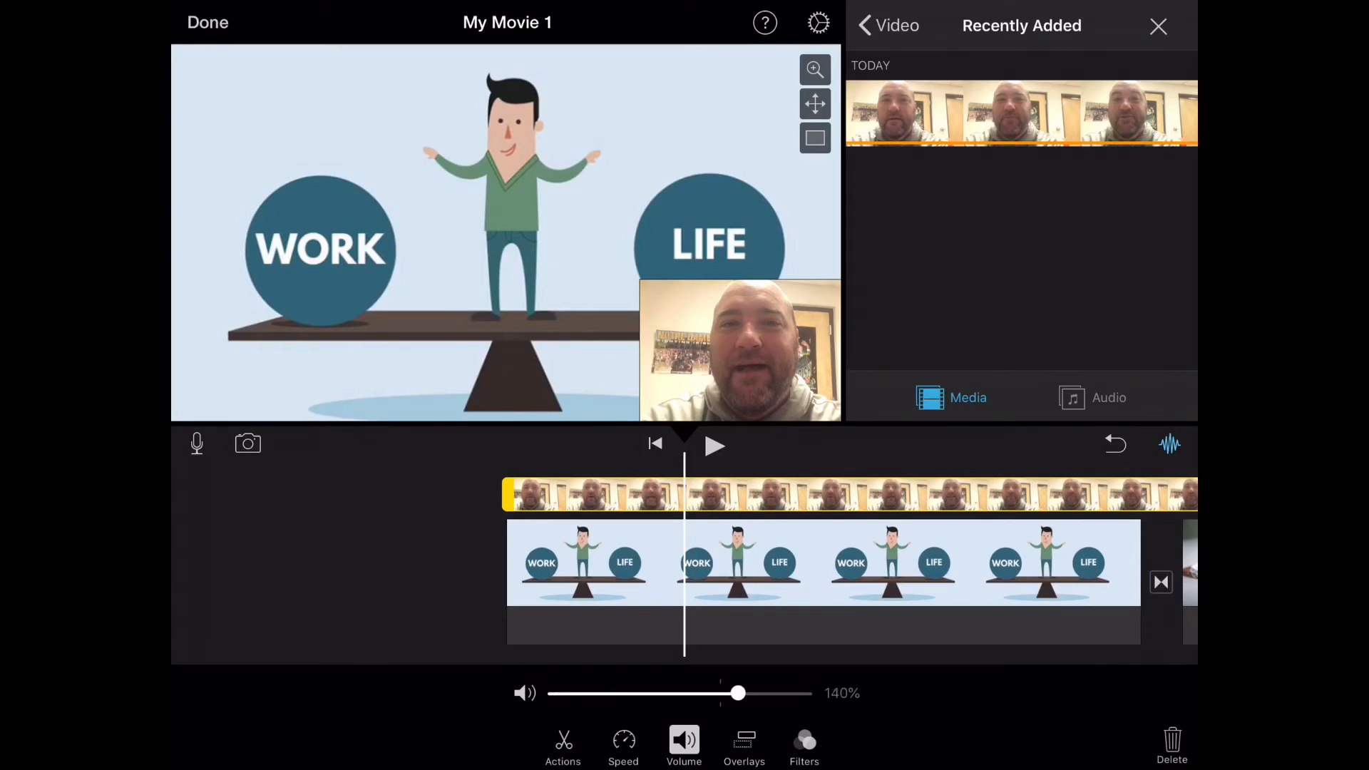
click(714, 445)
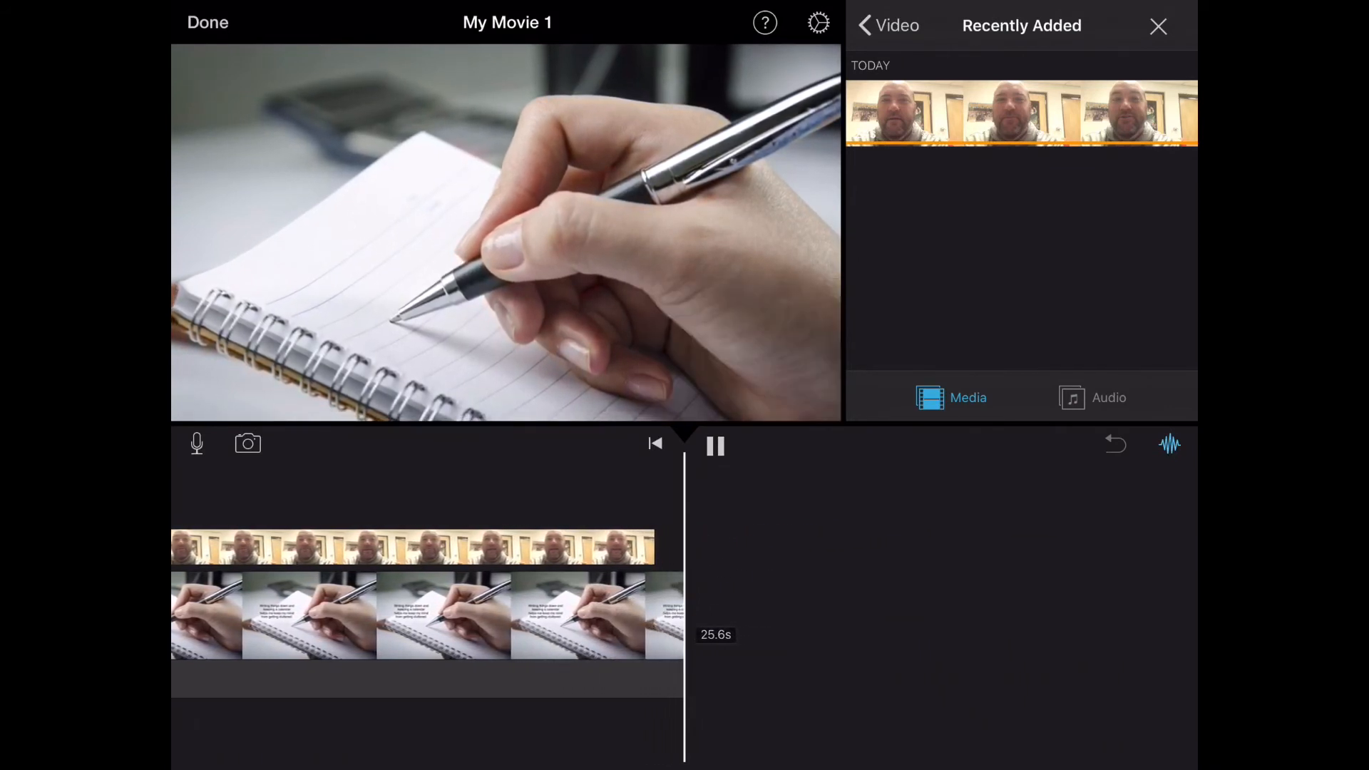
Finish My Movie 1, start My Movie 2 and list all photos in the media library
click(715, 446)
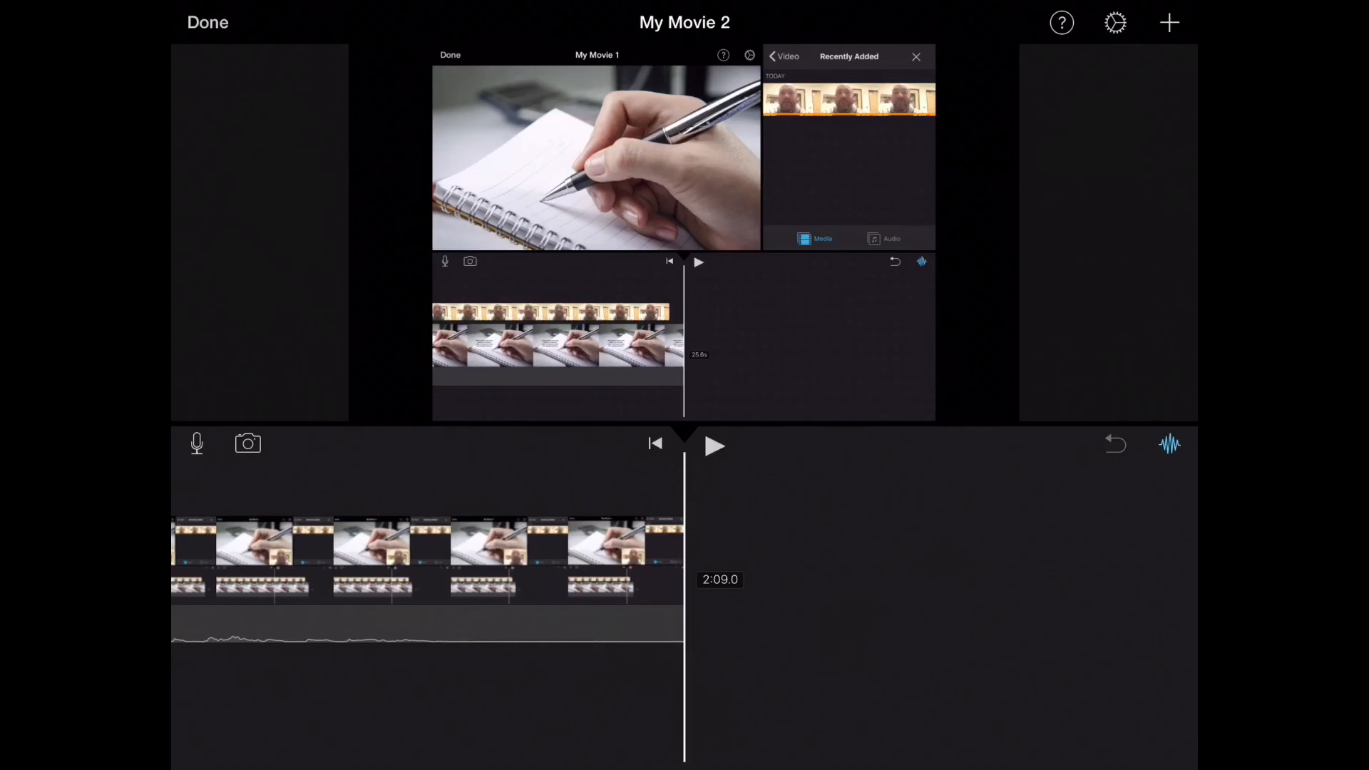
click(1169, 21)
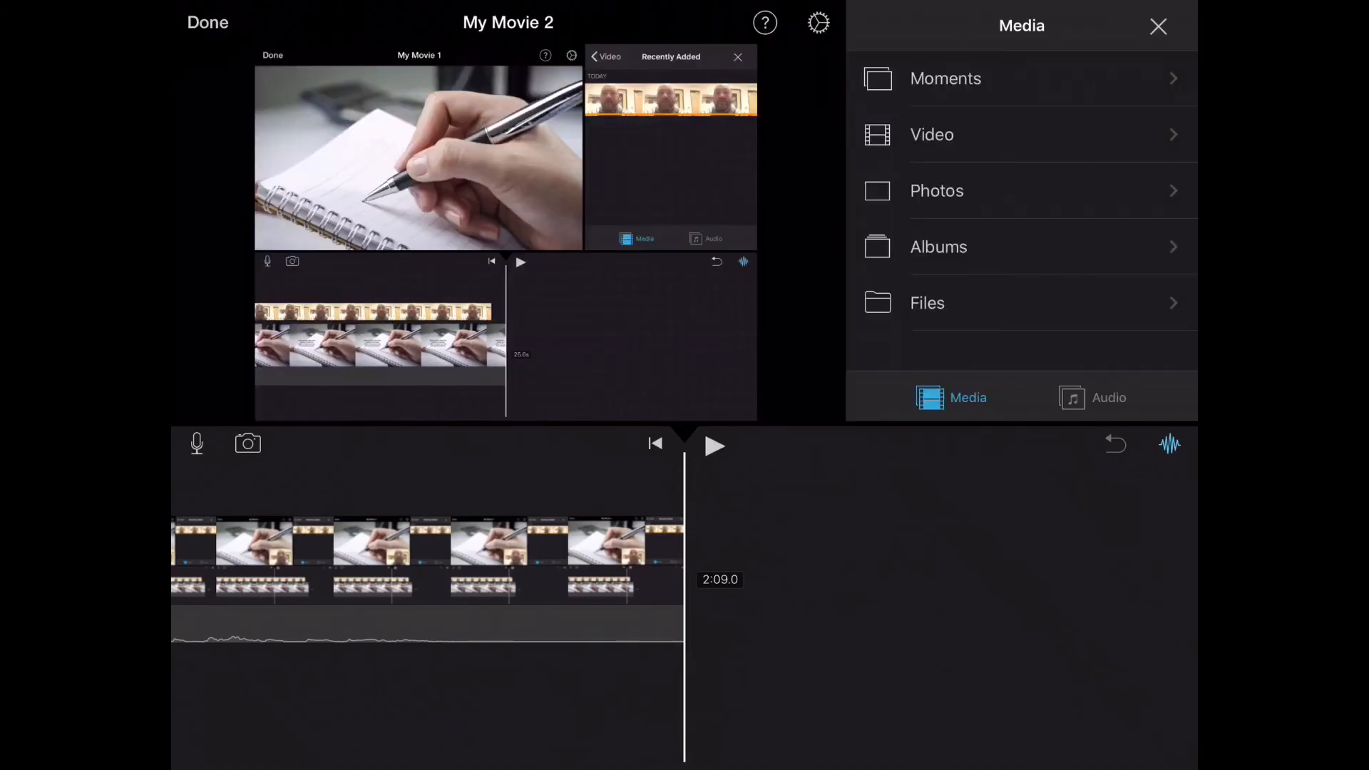
click(937, 189)
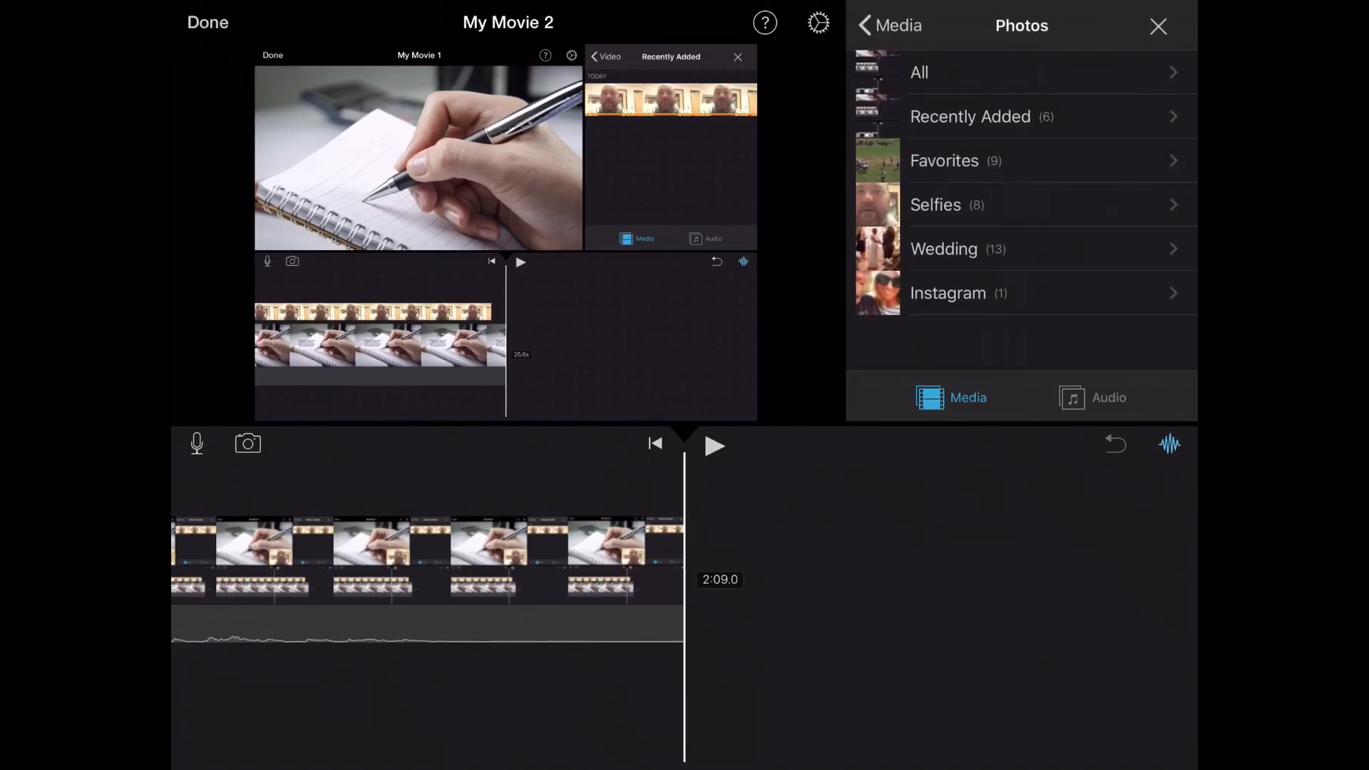
click(920, 71)
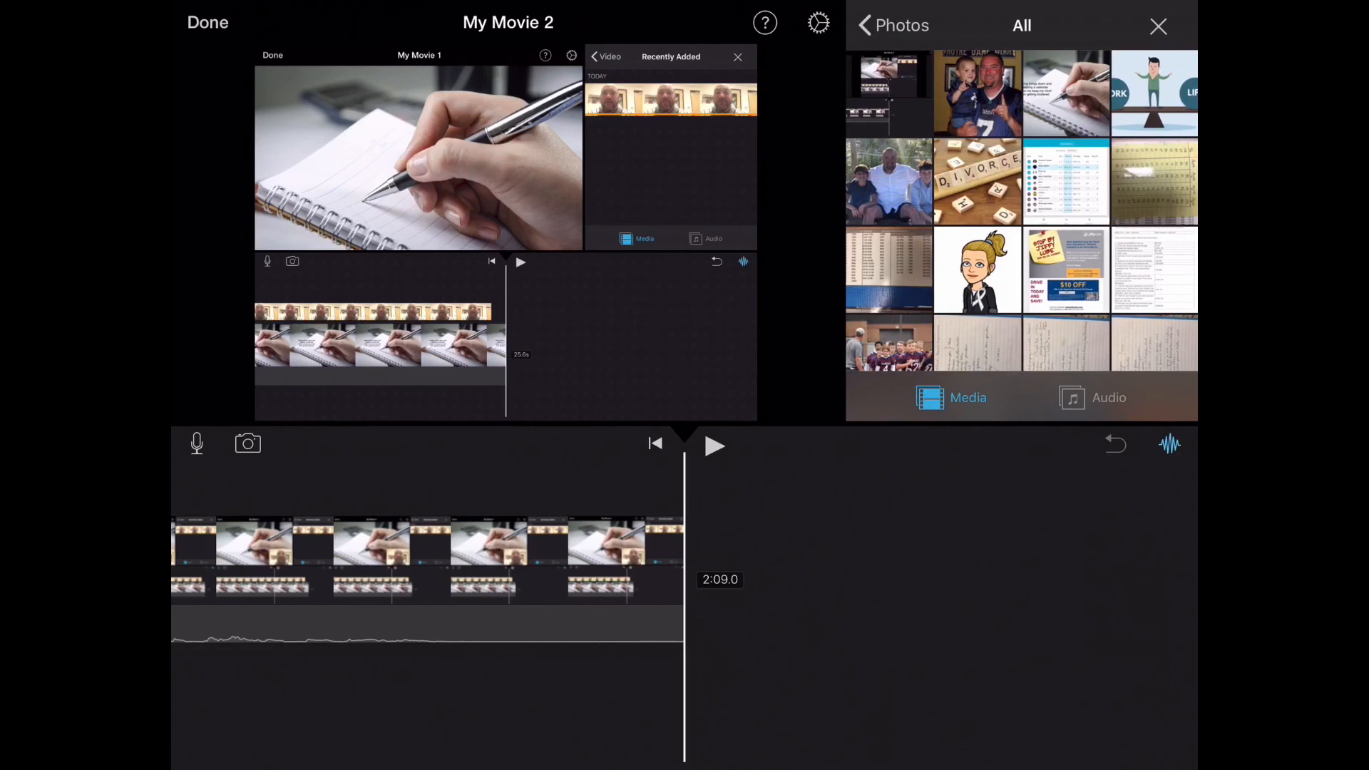